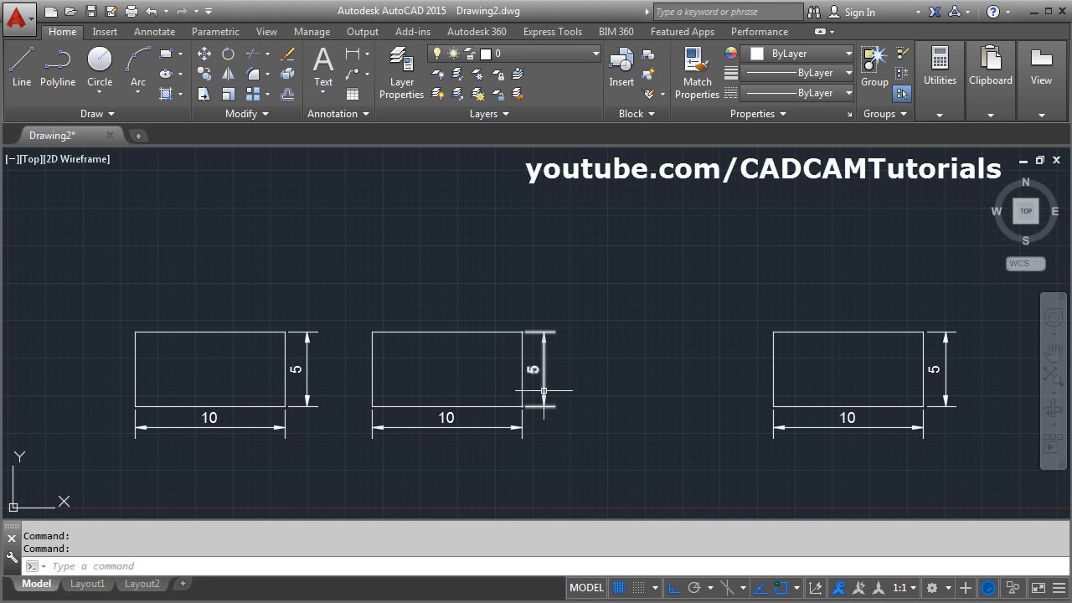
pyautogui.moveTo(451, 397)
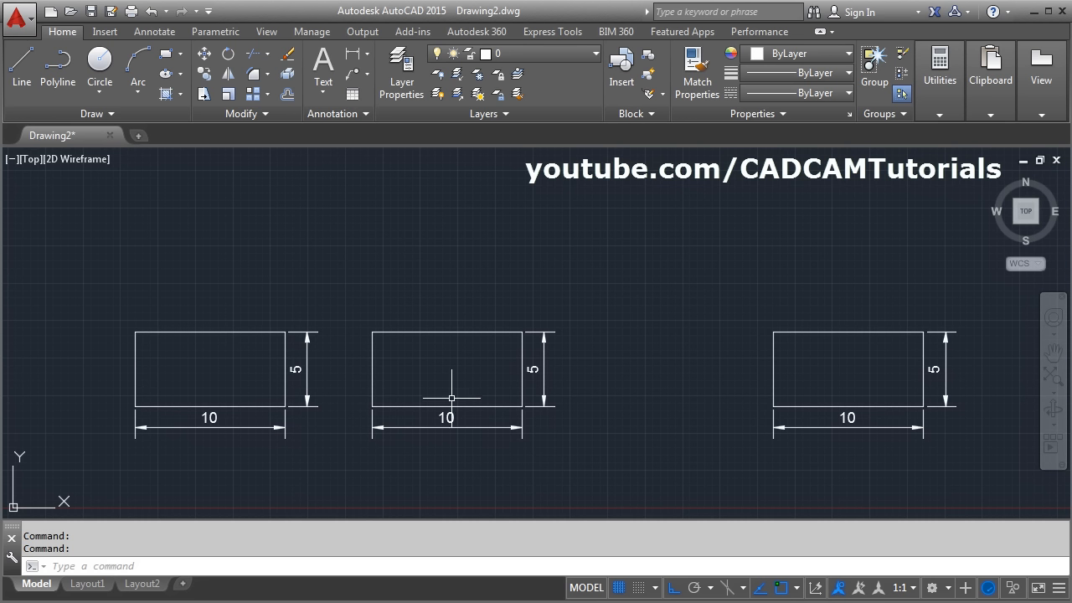
pyautogui.moveTo(228, 94)
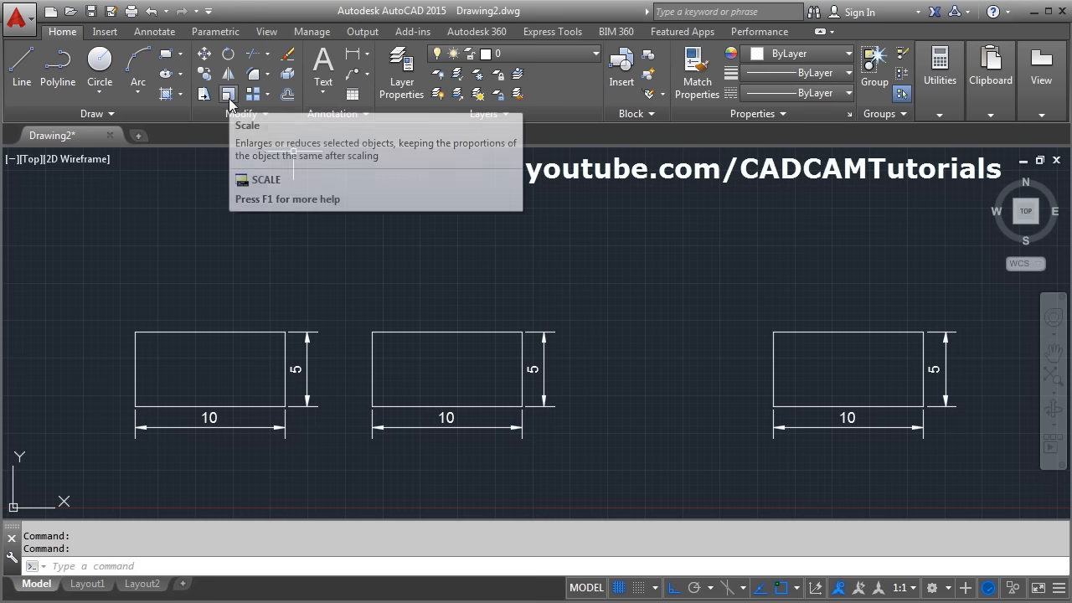
# Scale the middle rectangle and its dimensions by a factor of 2.
pyautogui.click(227, 93)
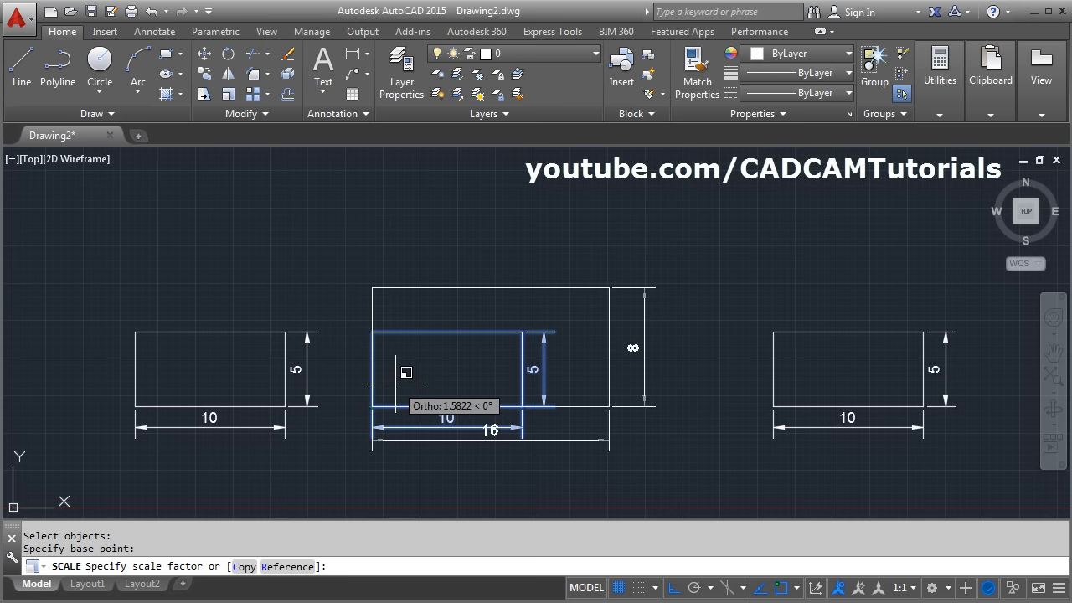
pyautogui.write('2')
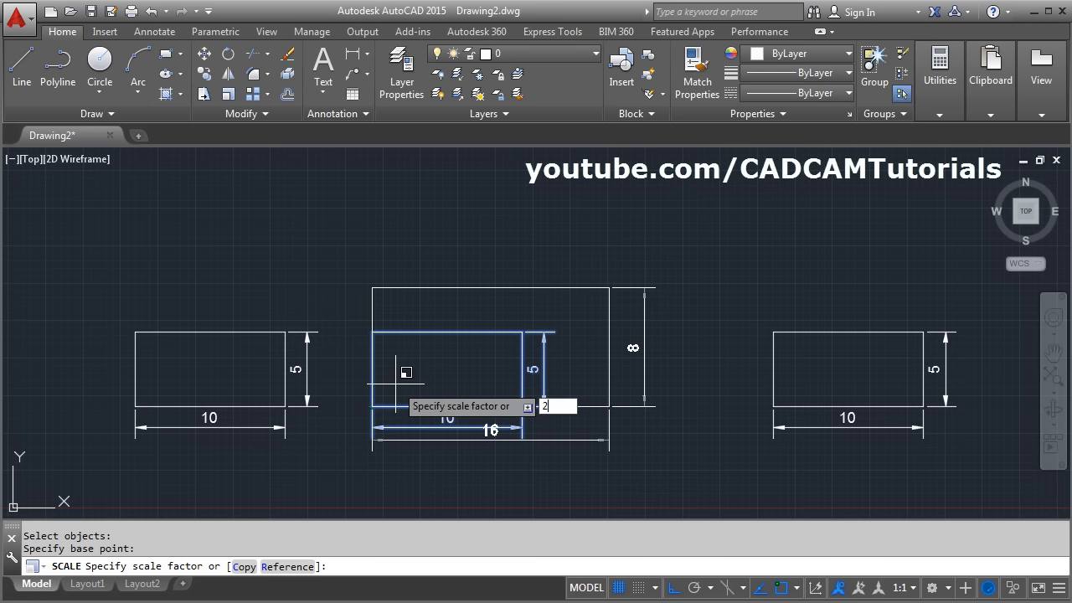
pyautogui.press('Return')
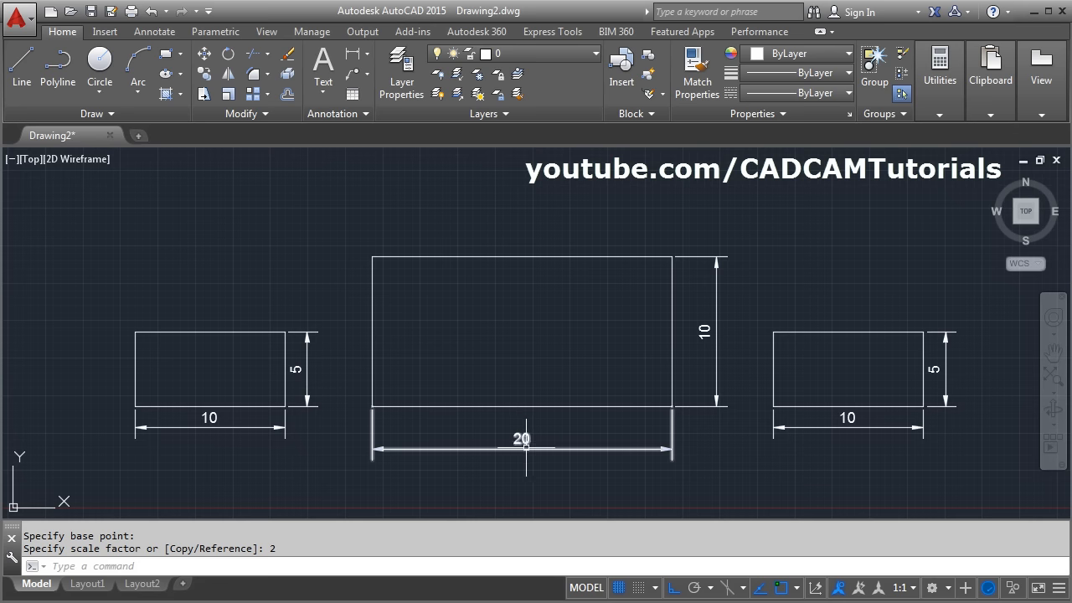
pyautogui.moveTo(501, 459)
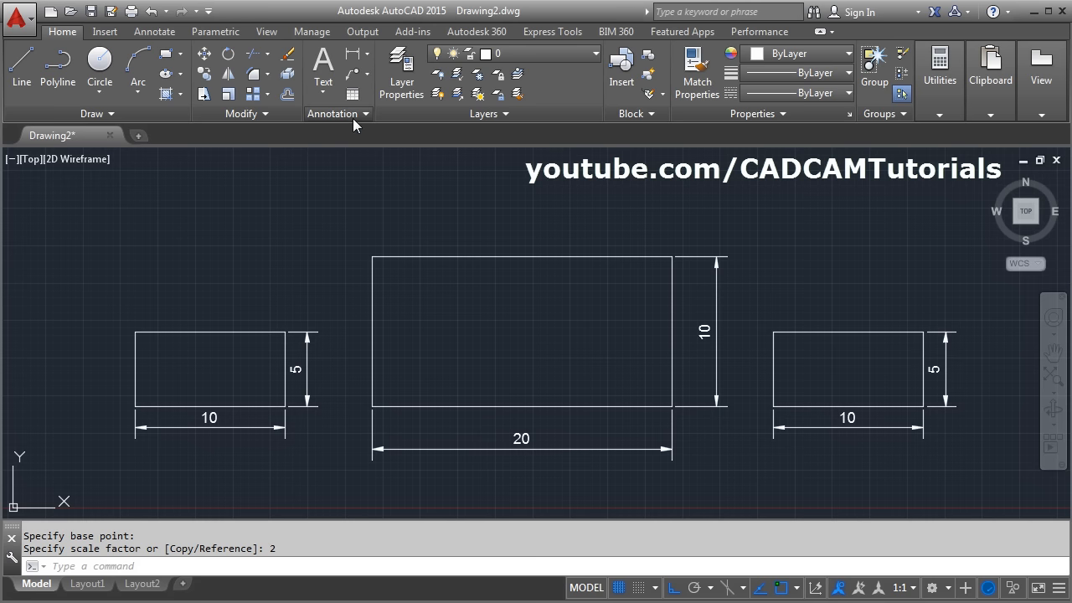
# Start a new dimension style named '2 scale' based on Standard.
pyautogui.click(338, 113)
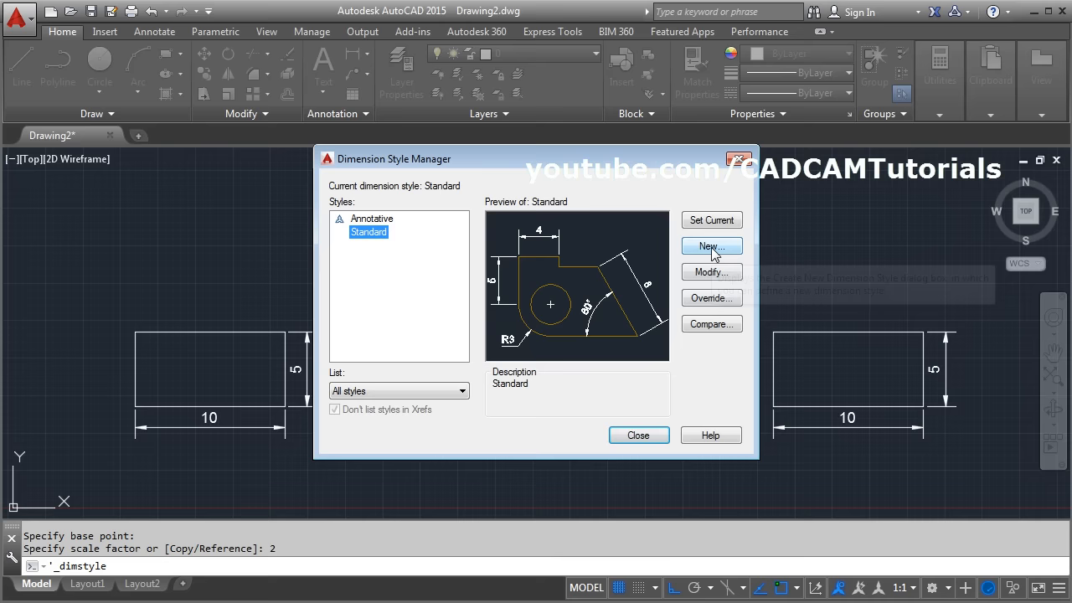
pyautogui.click(711, 245)
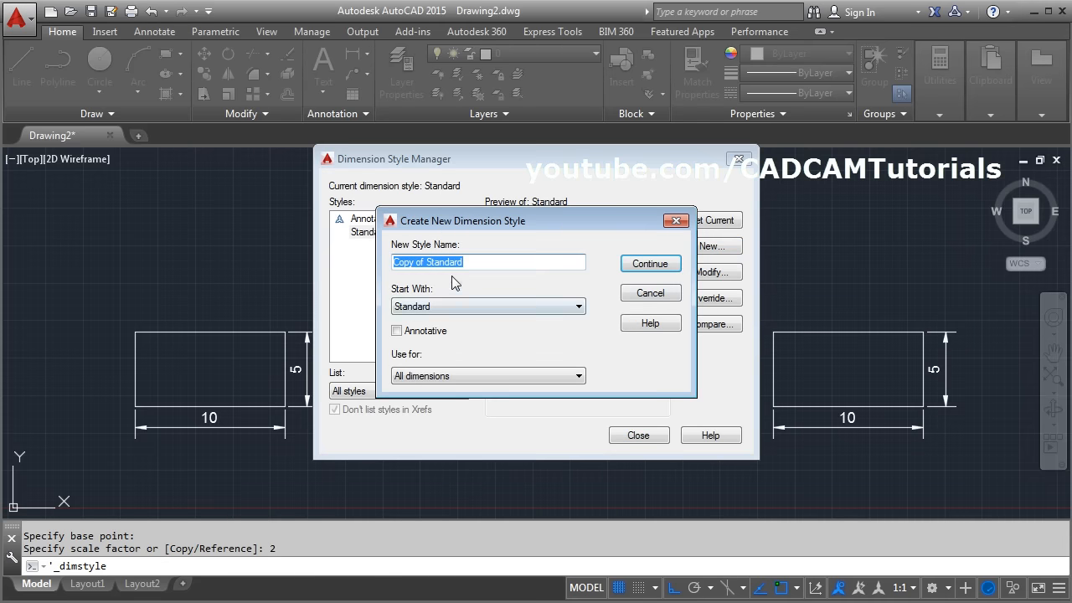
pyautogui.moveTo(473, 282)
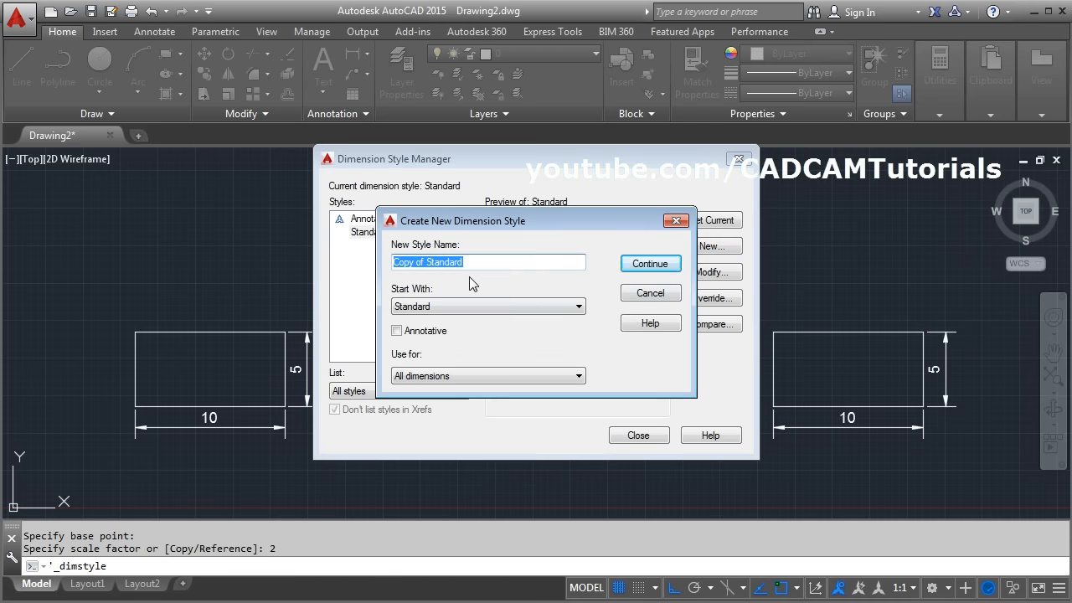
pyautogui.moveTo(474, 266)
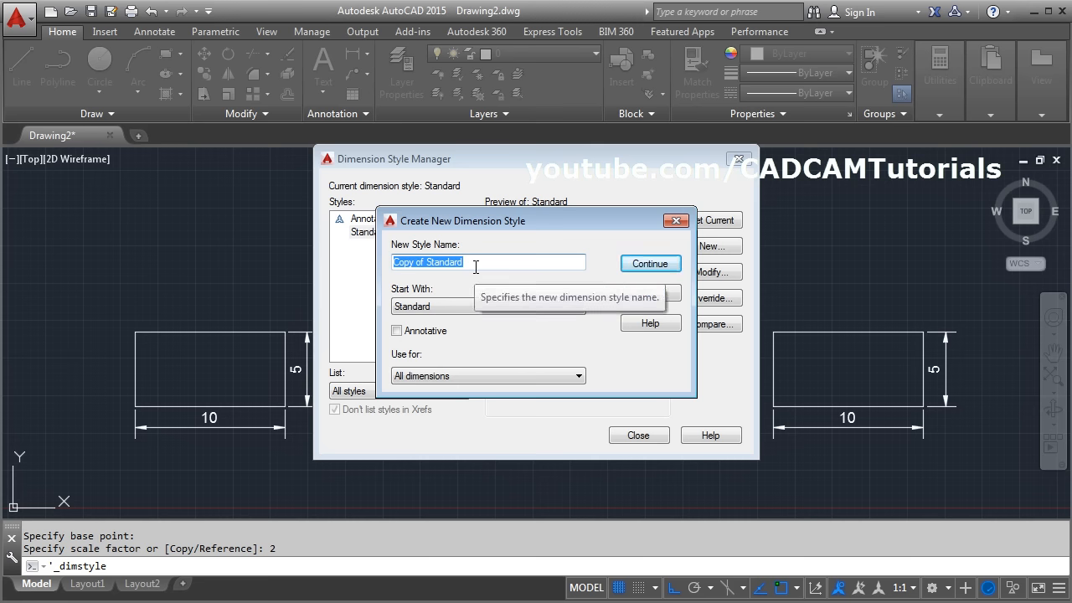
pyautogui.write('2 sc')
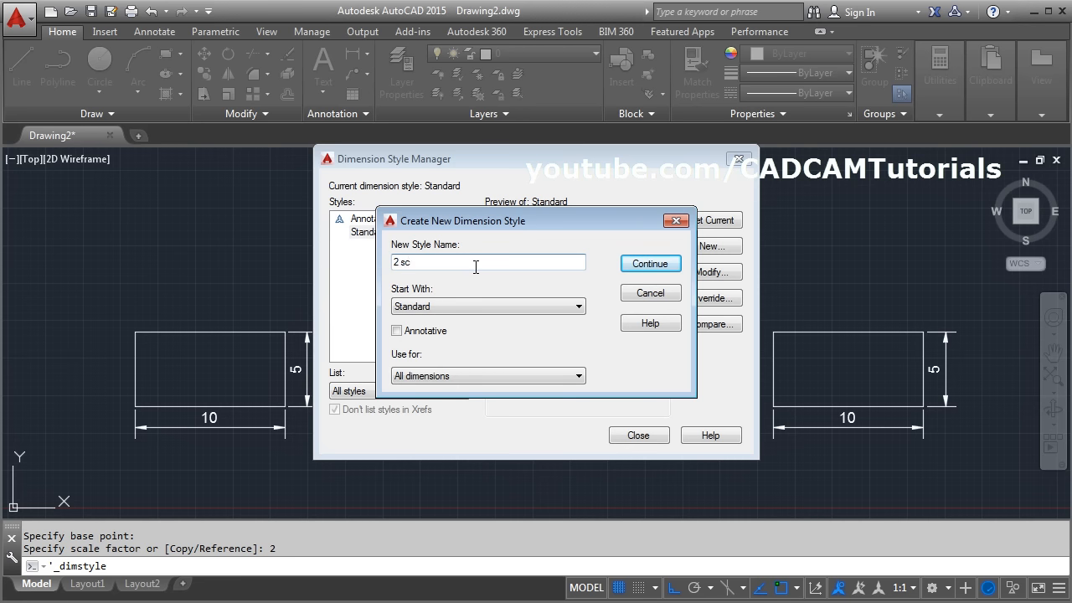
pyautogui.write('ale')
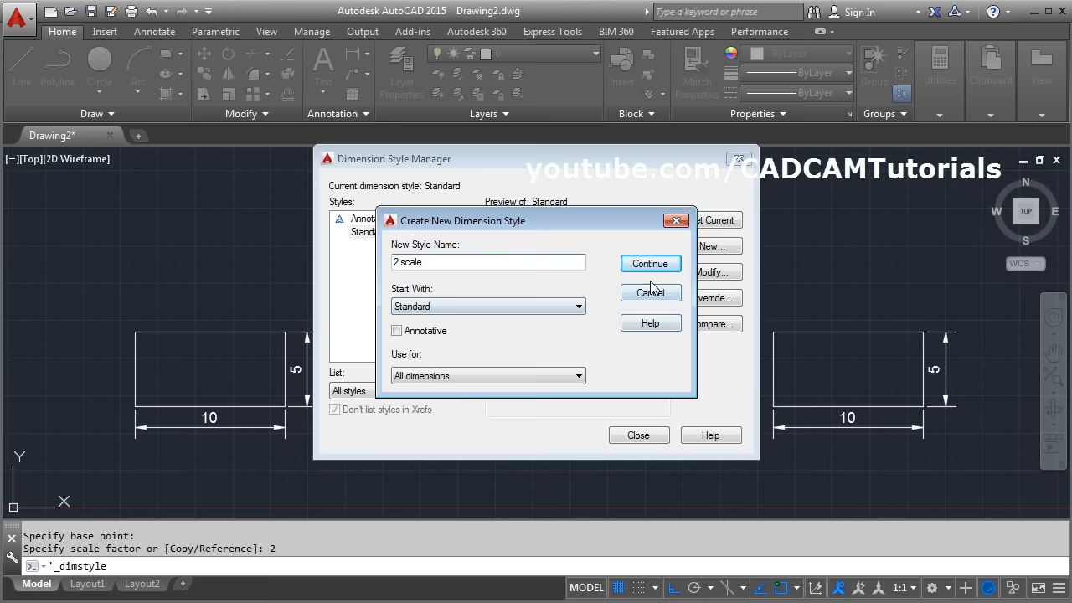
pyautogui.click(649, 263)
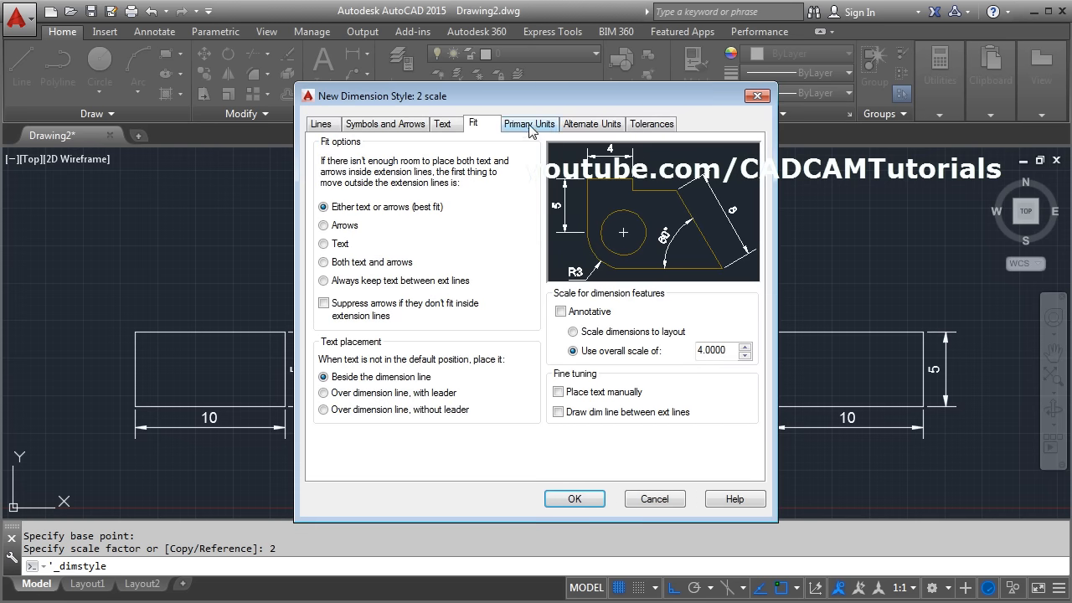
# Set the '2 scale' style's linear measurement scale factor to 0.5 and save it.
pyautogui.click(528, 123)
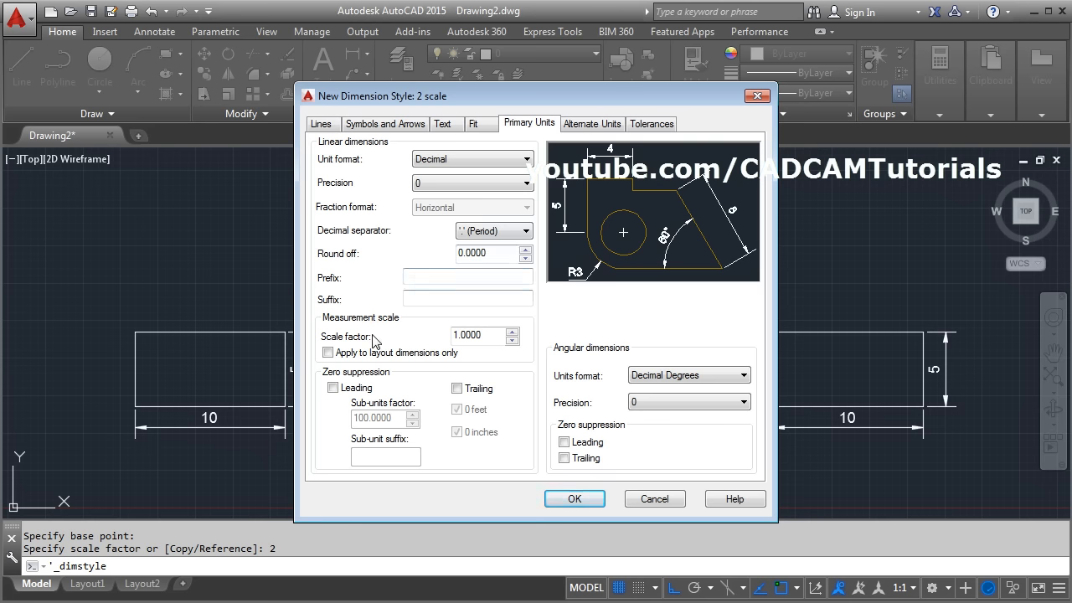
pyautogui.tripleClick(477, 335)
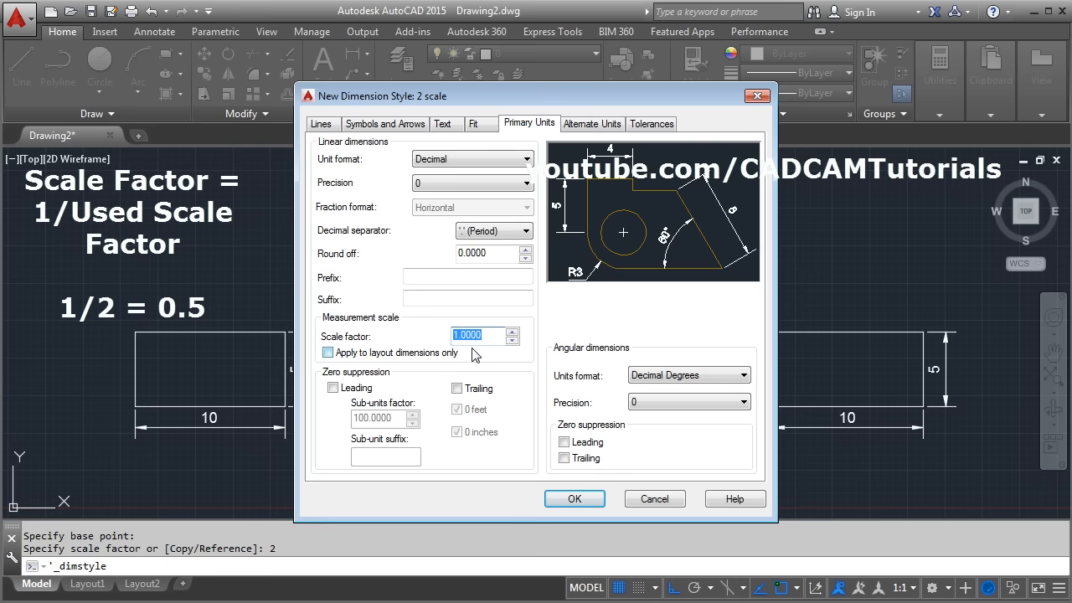
pyautogui.moveTo(515, 374)
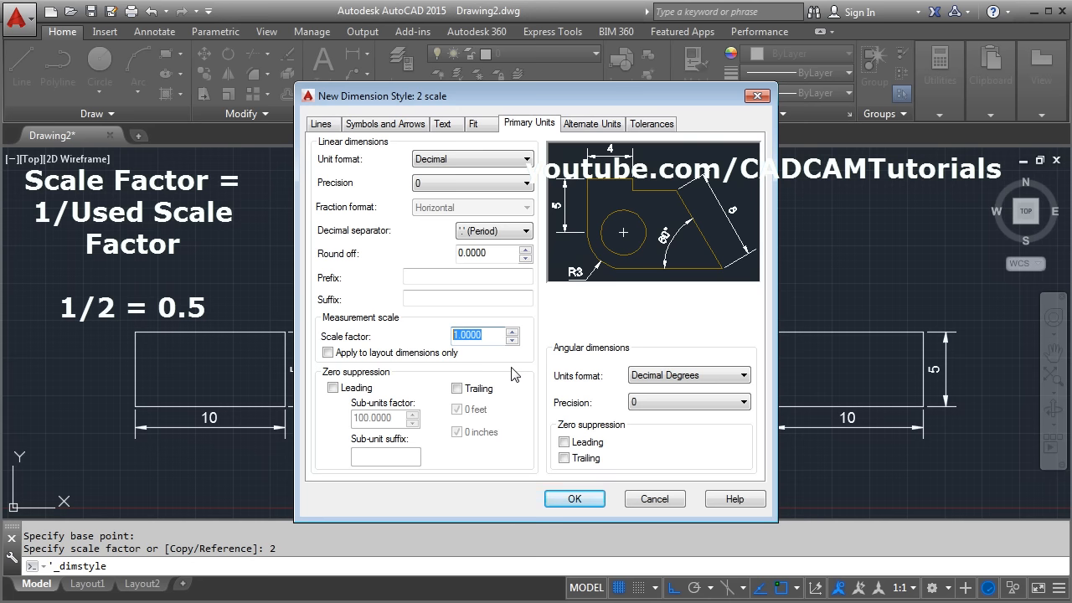
pyautogui.moveTo(490, 335)
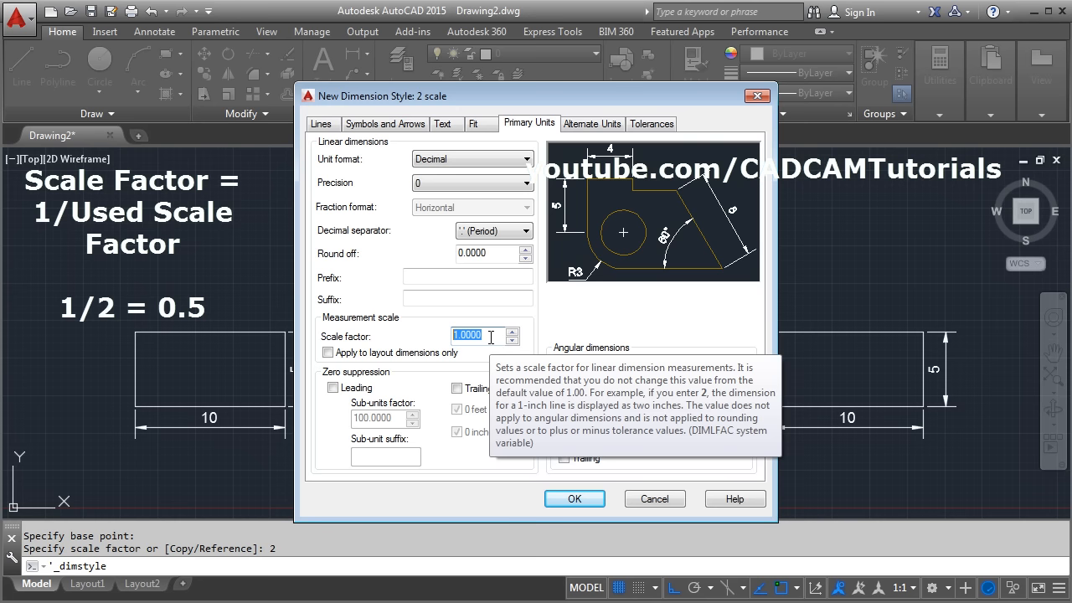
pyautogui.moveTo(435, 335)
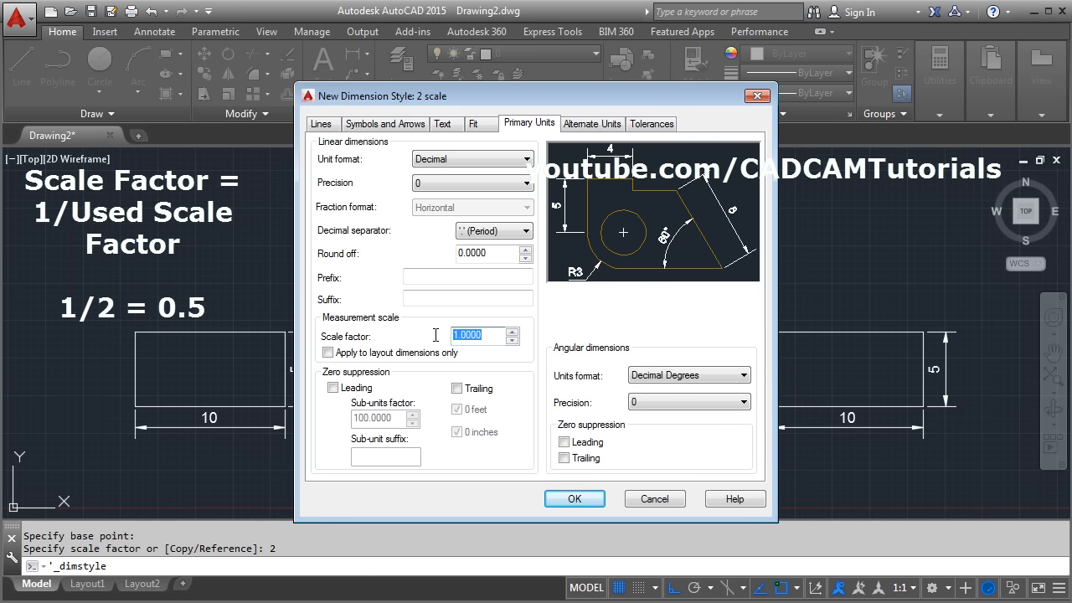
pyautogui.write('0.')
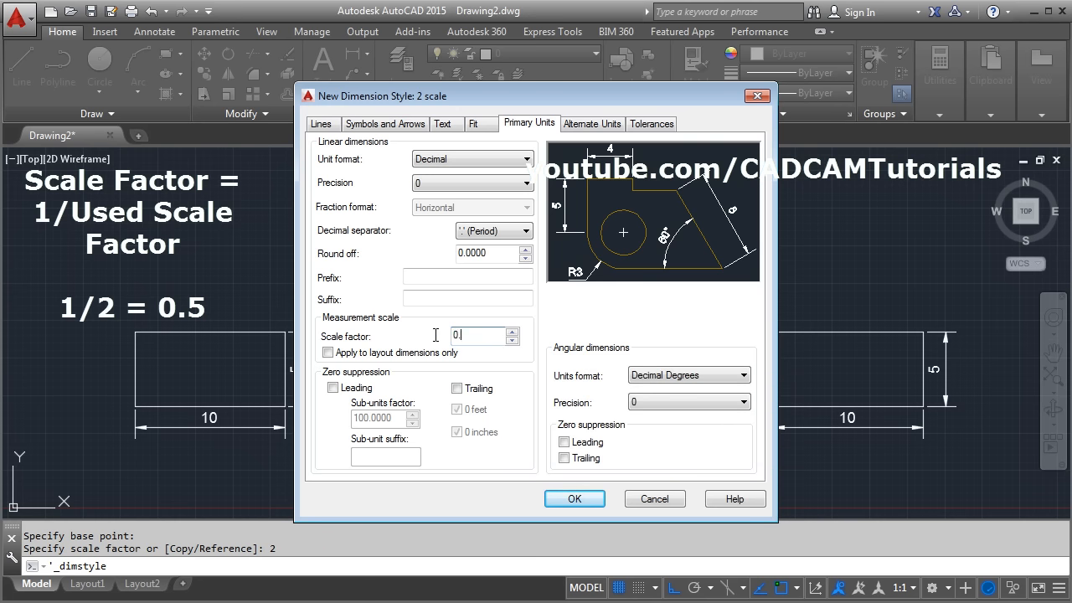
pyautogui.write('5')
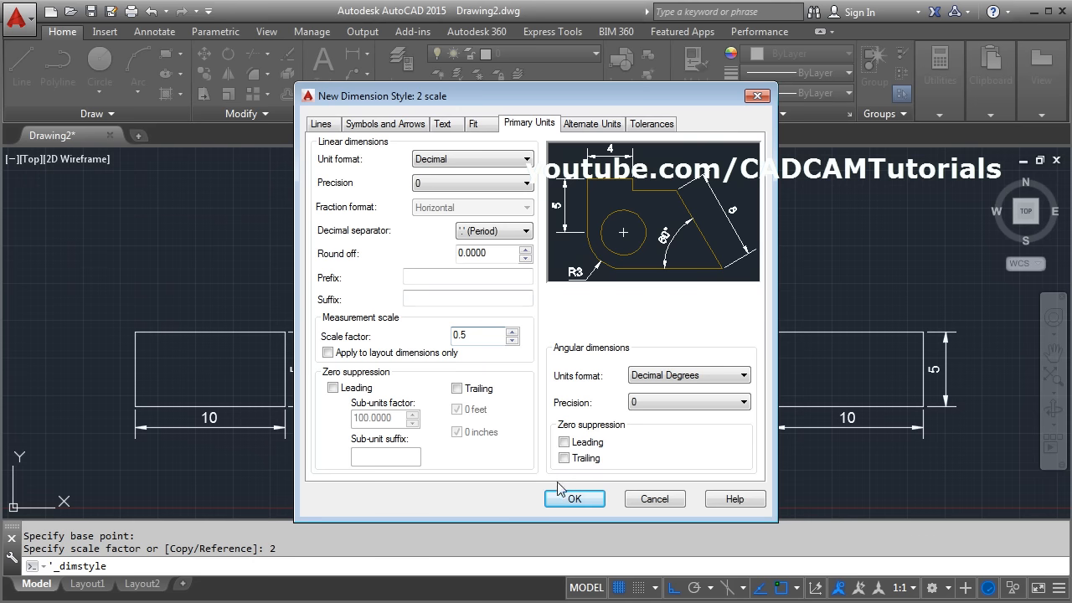
pyautogui.click(575, 498)
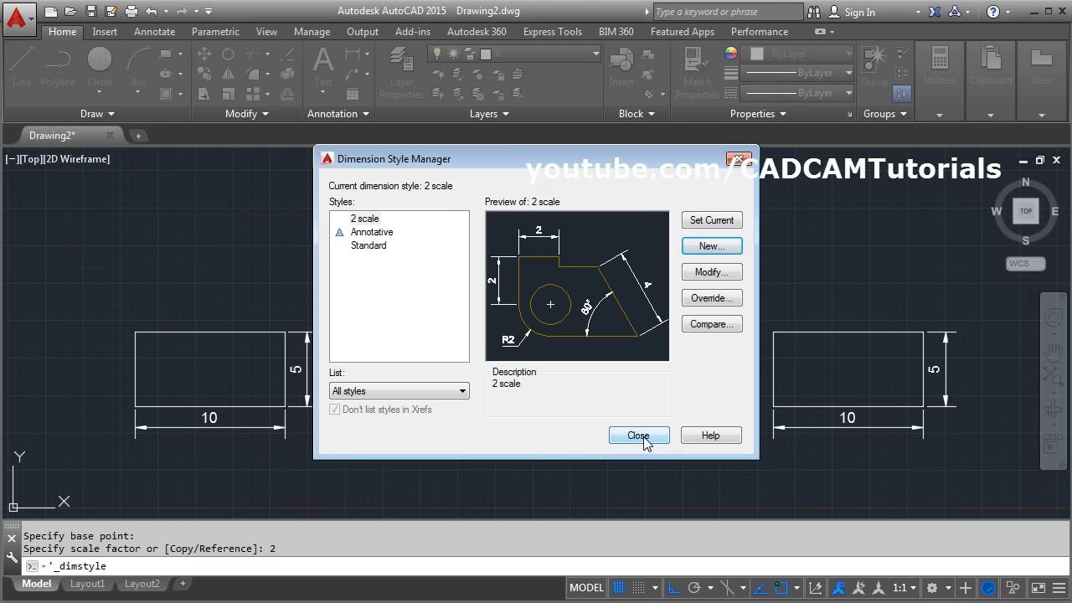
# Close the Dimension Style Manager so the middle dimensions read 10 by 5, then deselect.
pyautogui.click(638, 434)
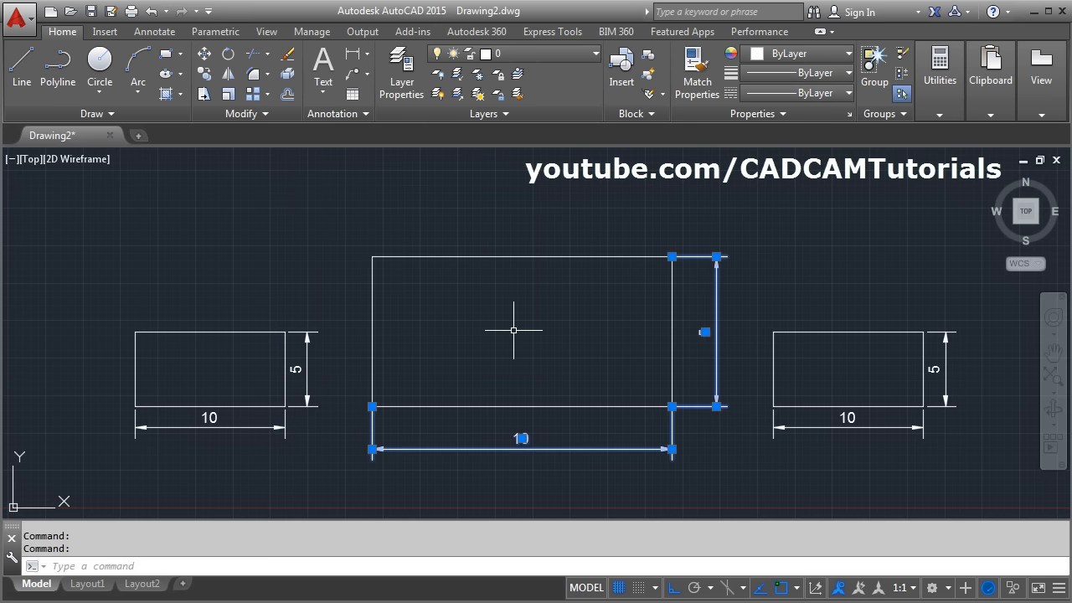
pyautogui.press('Escape')
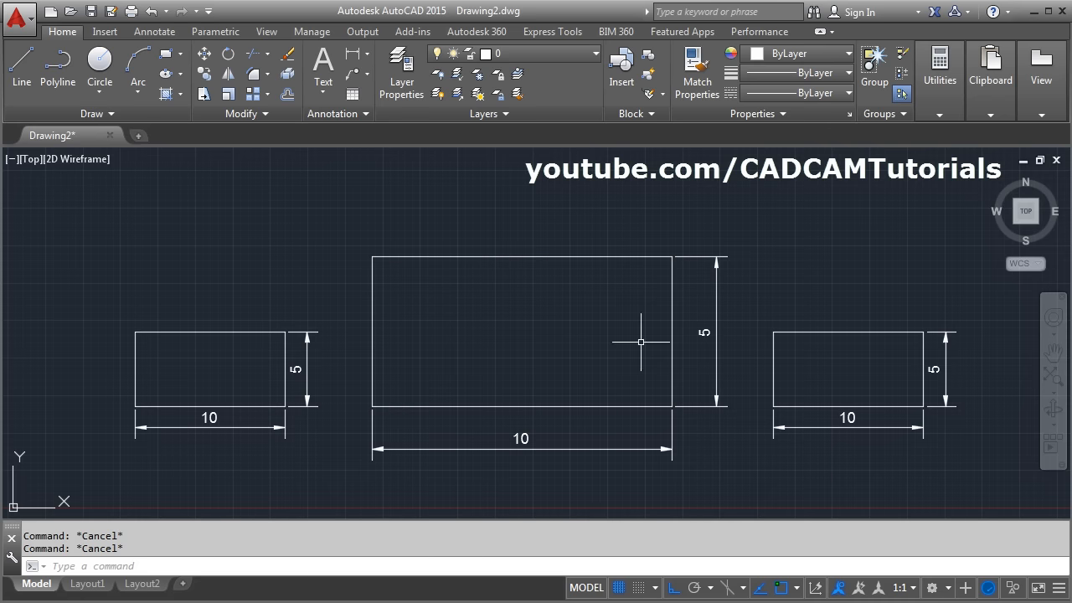
pyautogui.moveTo(598, 383)
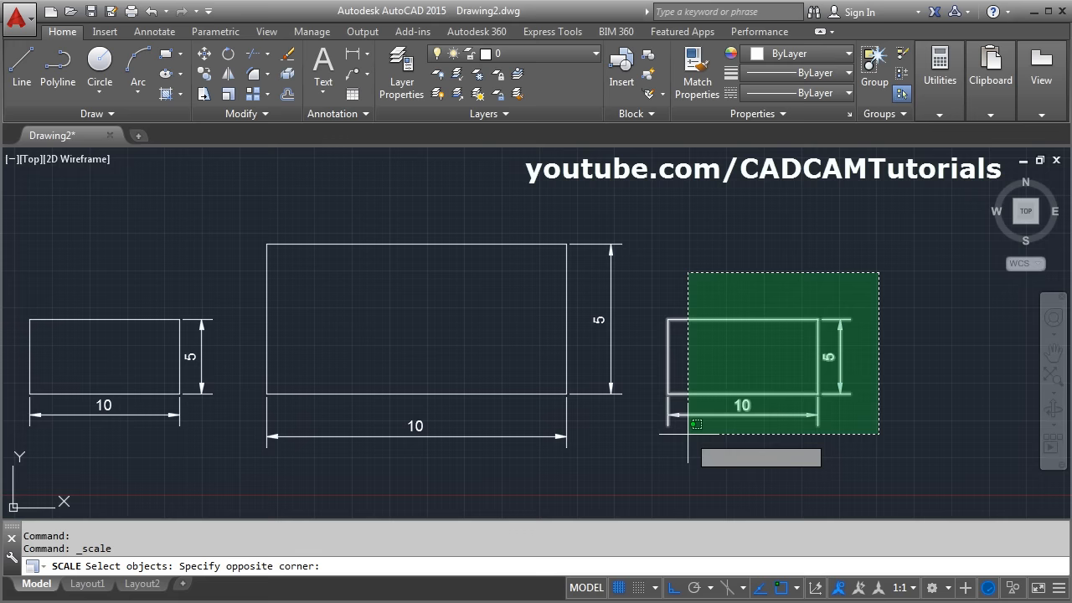
# Scale the right rectangle and its dimensions by 0.5 from its lower-left corner.
pyautogui.click(665, 394)
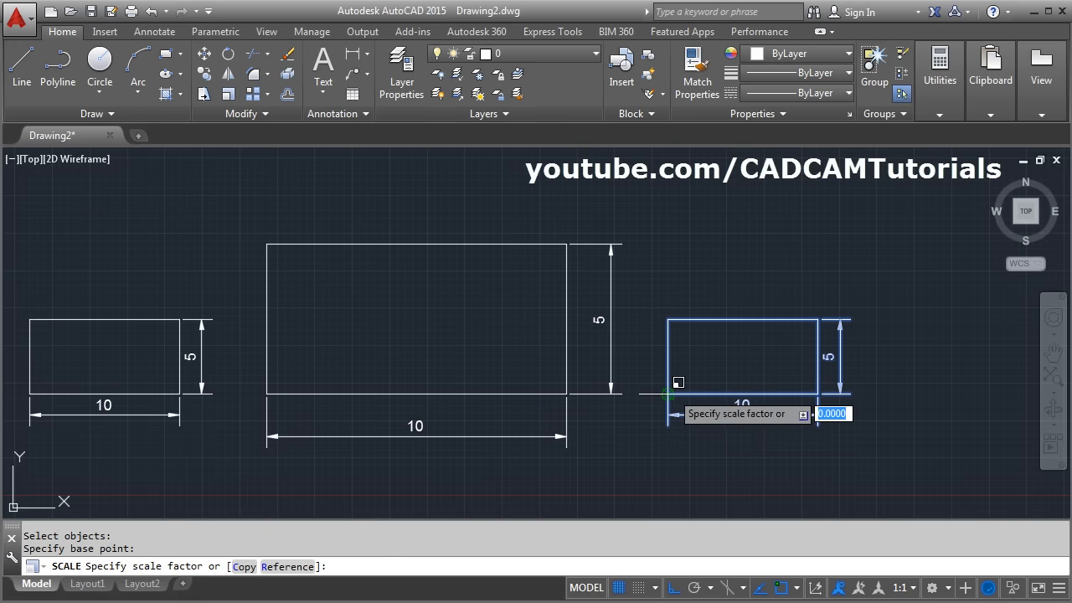
pyautogui.write('.5')
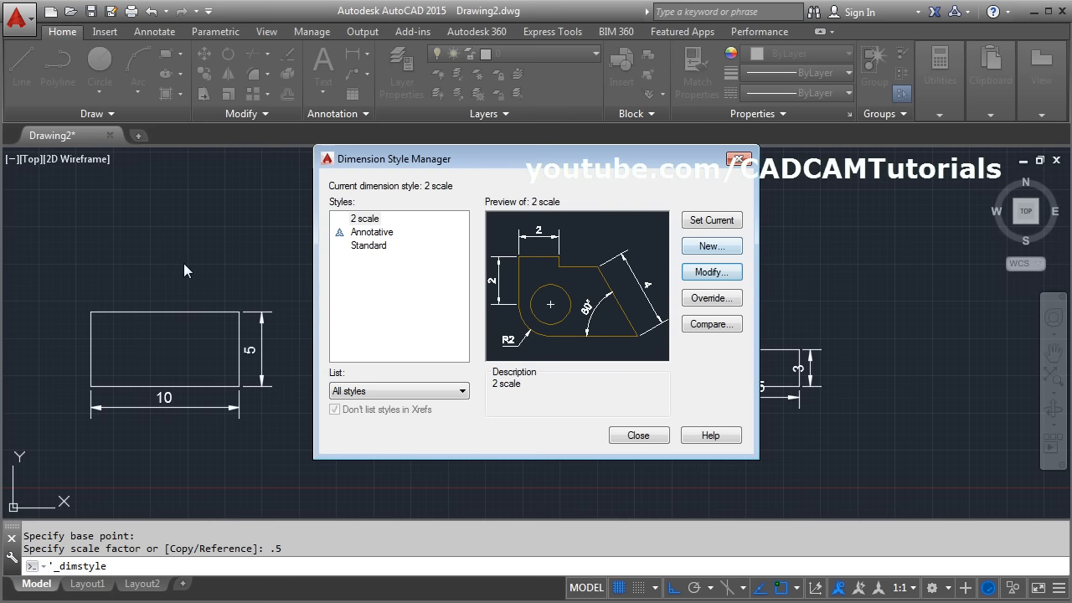
pyautogui.moveTo(711, 246)
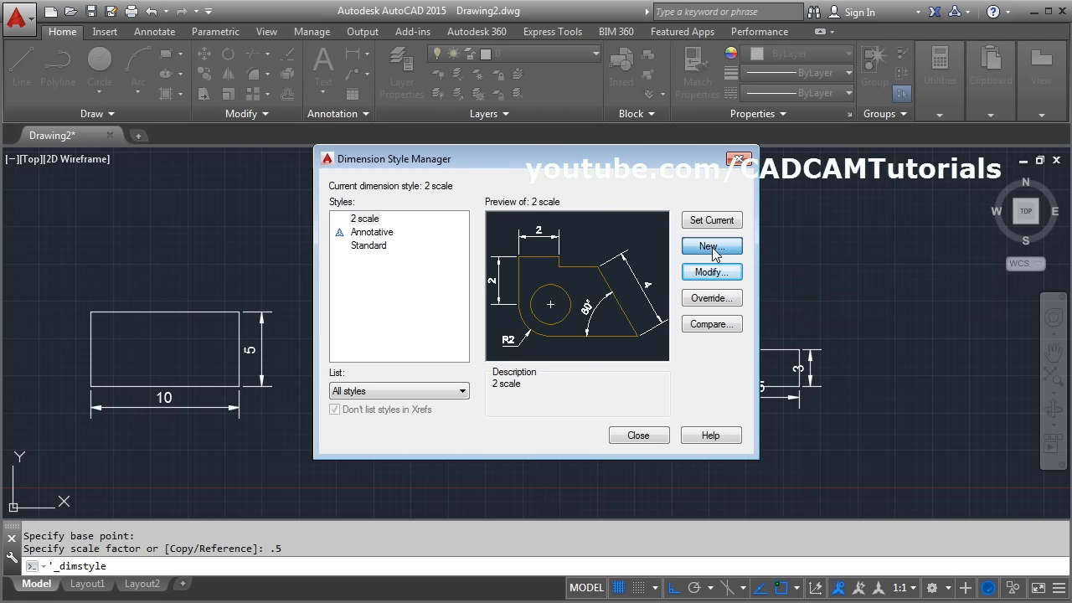
# Create a '0.5 scale' dimension style with a measurement scale factor of 2.
pyautogui.click(711, 246)
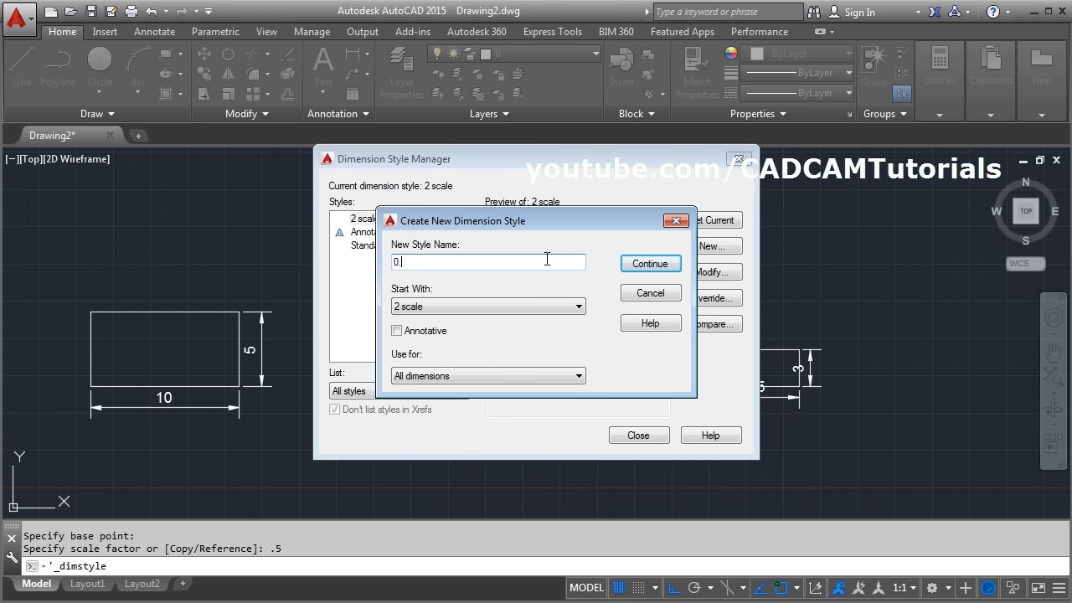
pyautogui.write('5 scale')
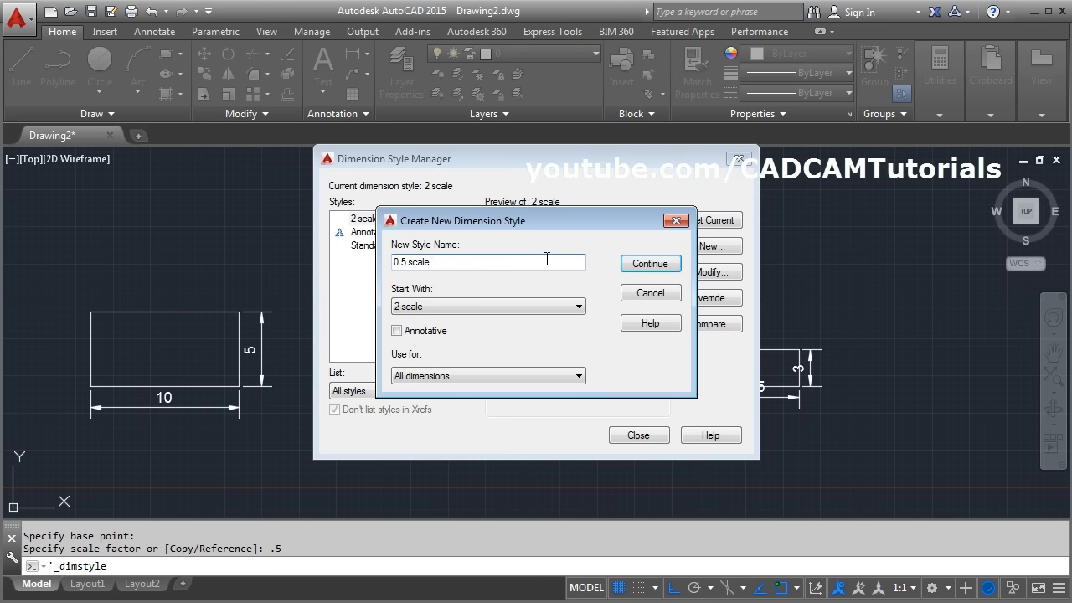
pyautogui.click(649, 263)
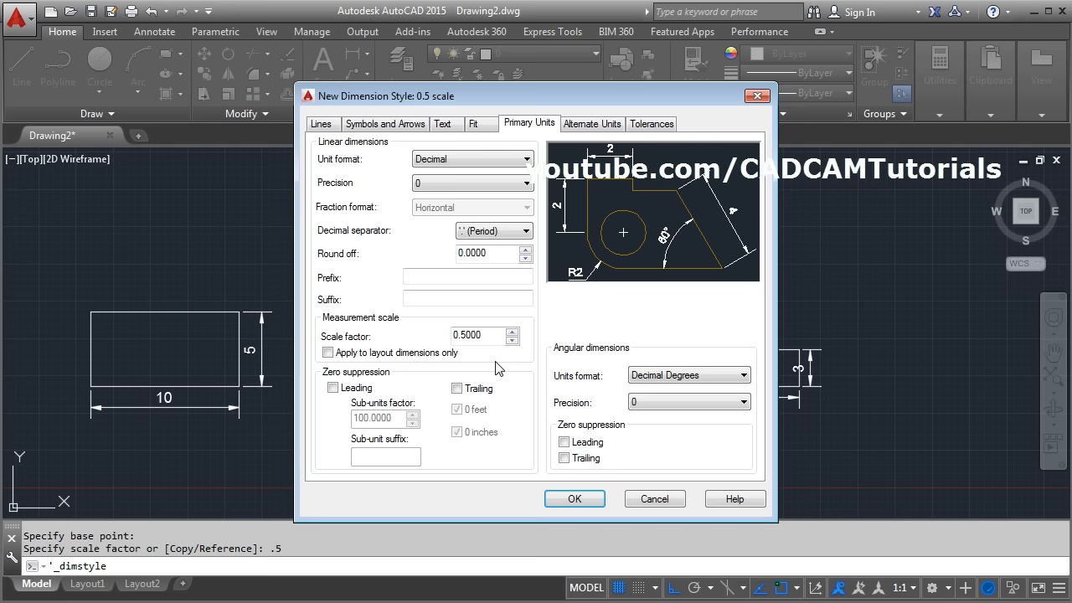
pyautogui.tripleClick(477, 334)
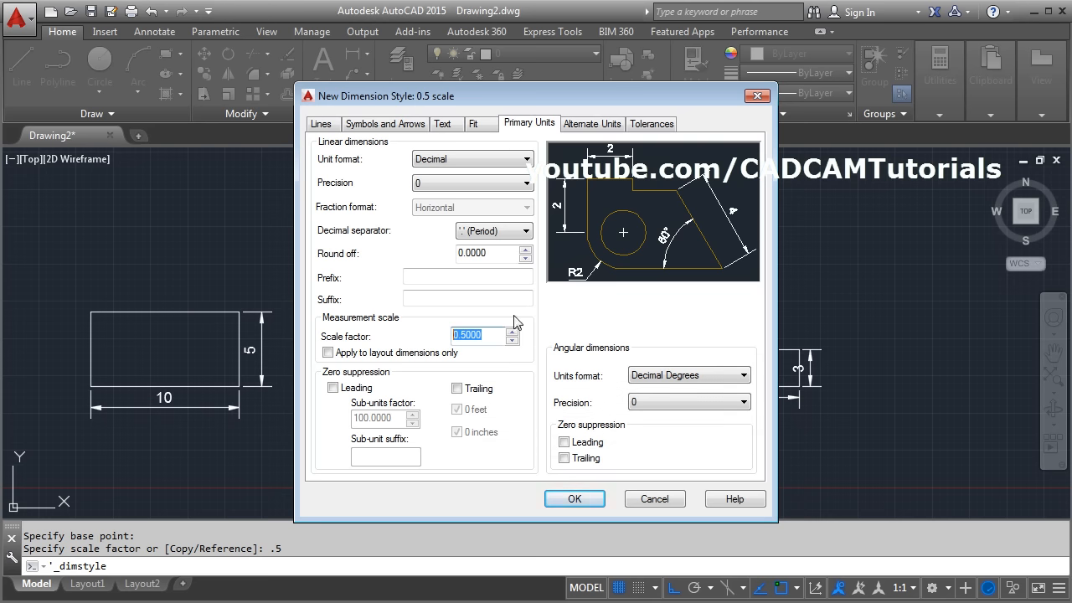
pyautogui.moveTo(468, 299)
pyautogui.write('2')
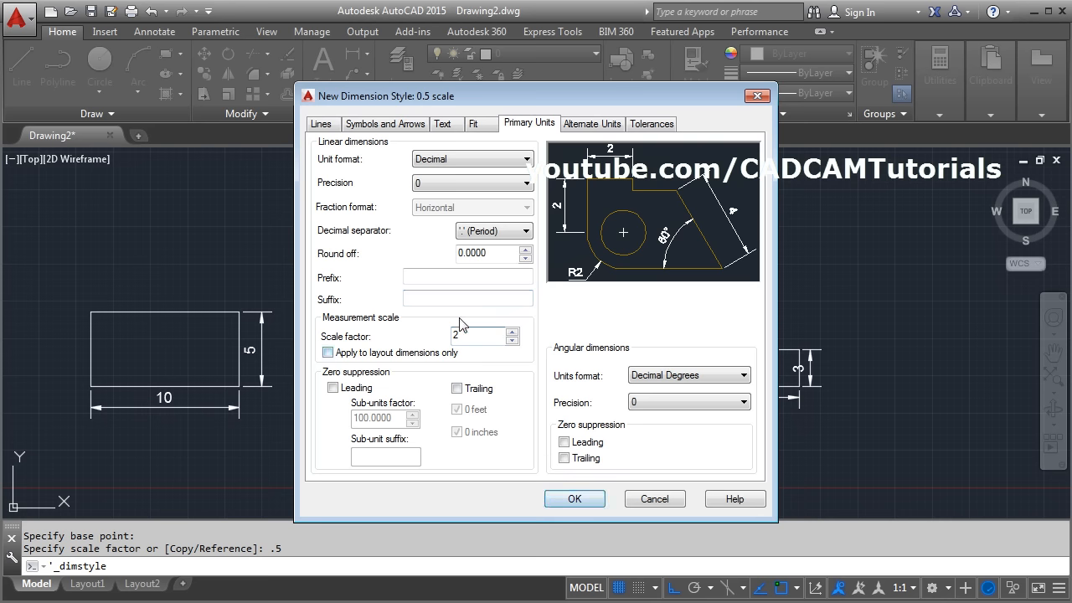
pyautogui.click(575, 498)
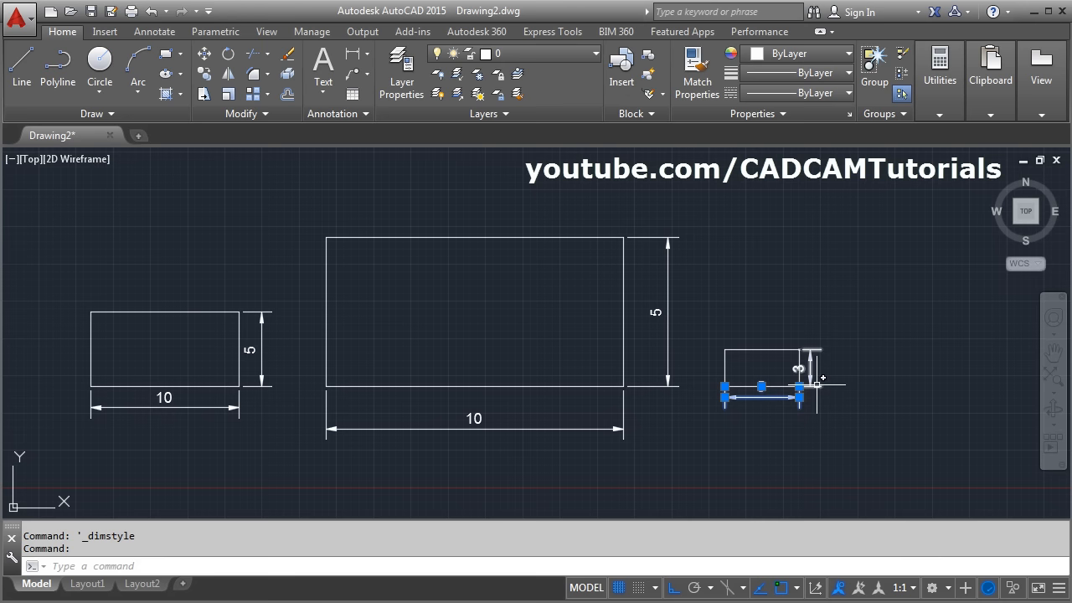
# Apply the 0.5 scale style to the small rectangle's dimensions and move its vertical dimension outward.
pyautogui.click(337, 113)
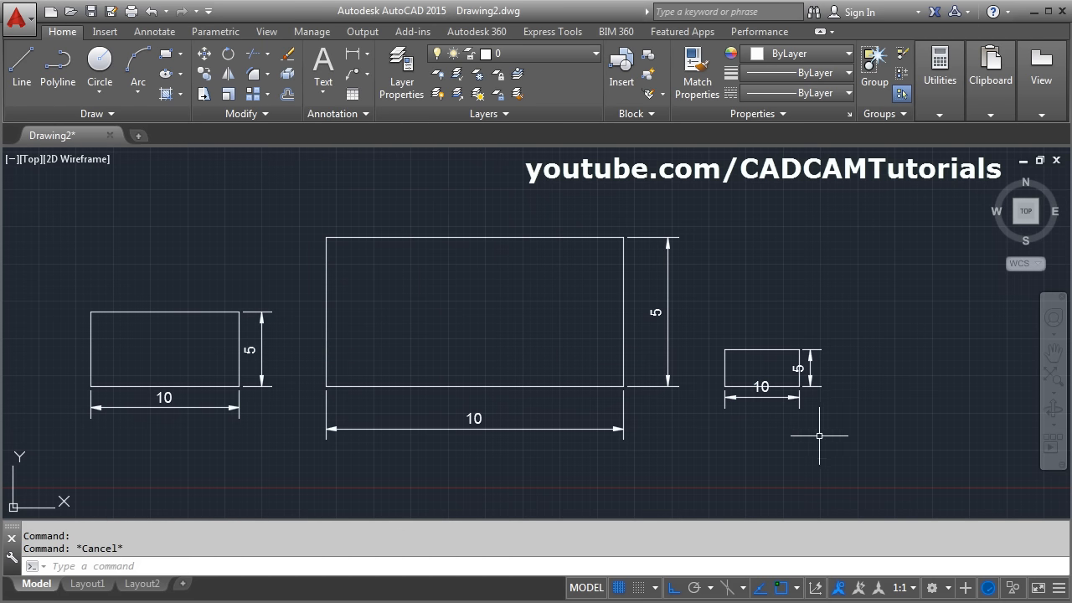
pyautogui.click(796, 393)
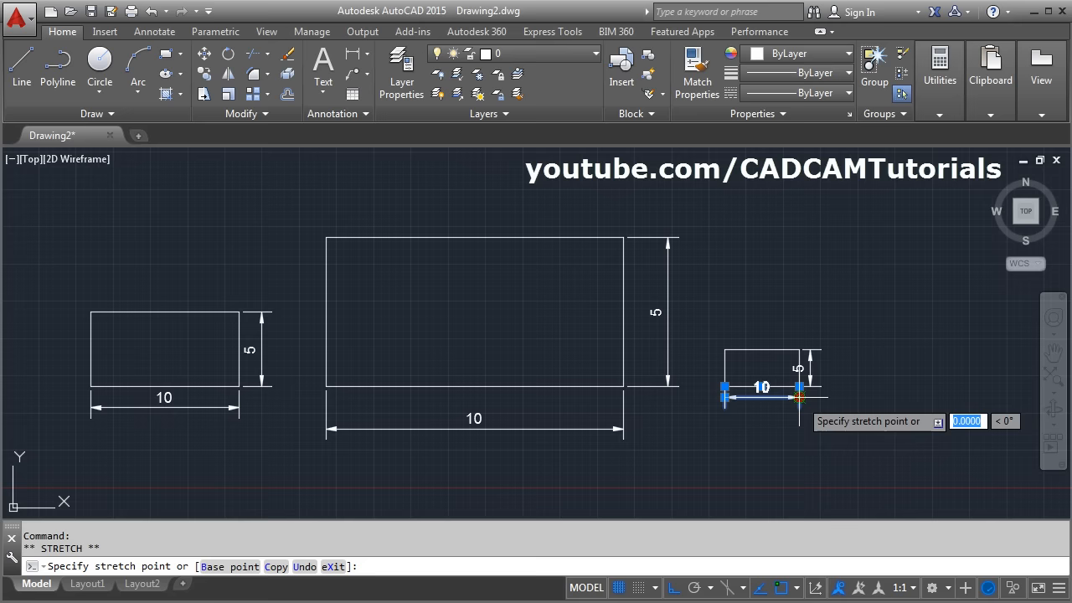
pyautogui.click(810, 349)
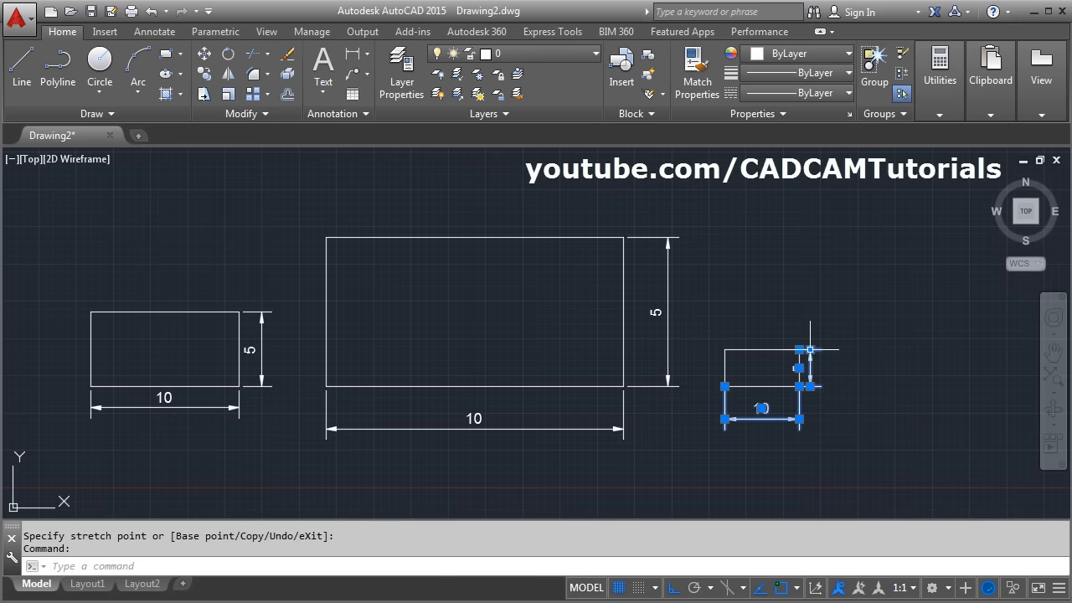
pyautogui.press('Escape')
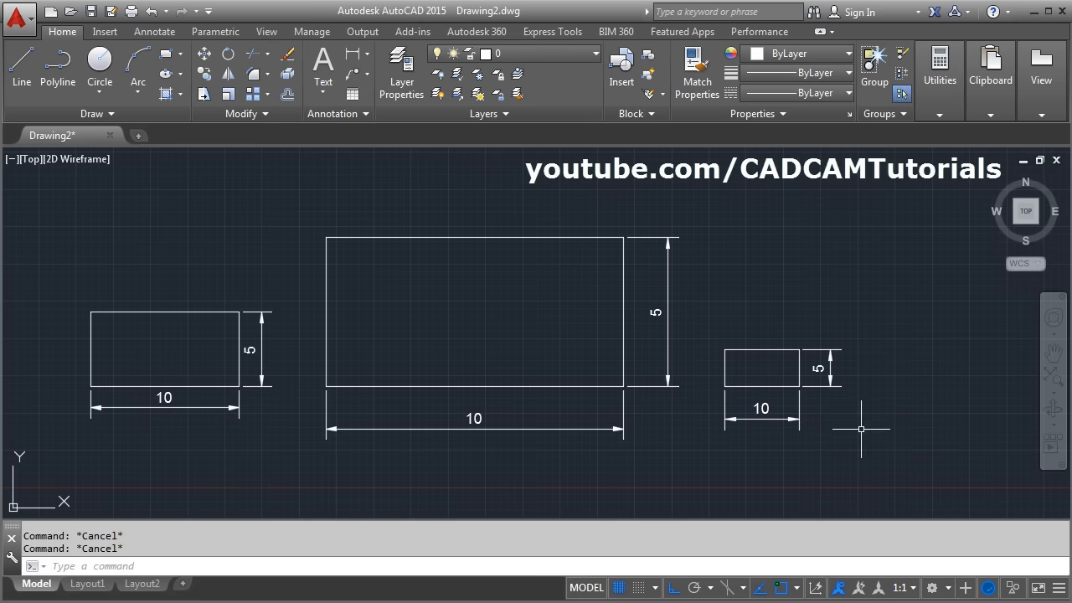
pyautogui.moveTo(790, 408)
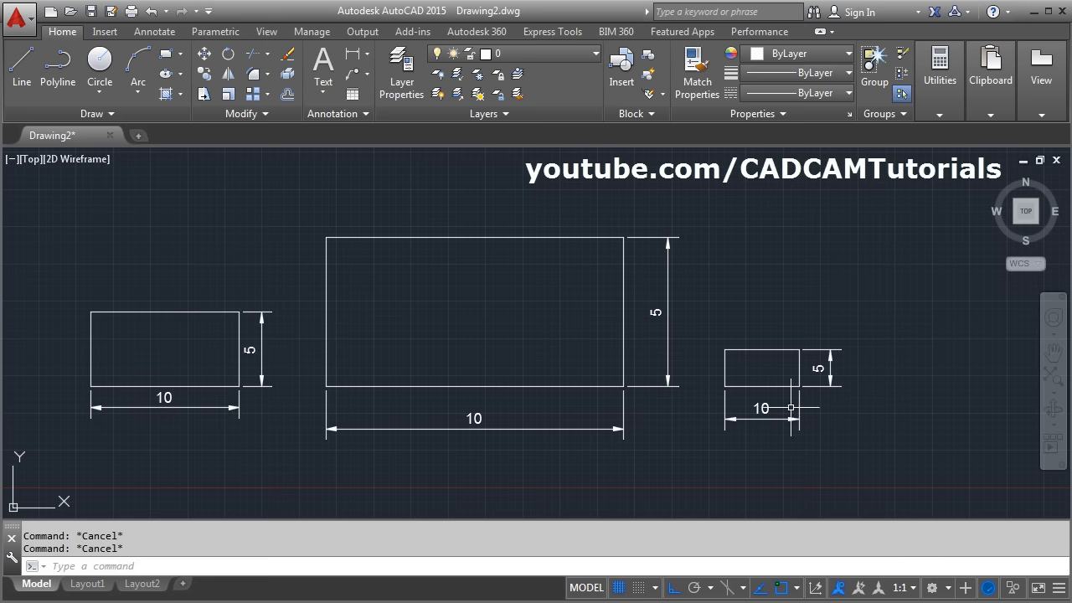
pyautogui.moveTo(544, 378)
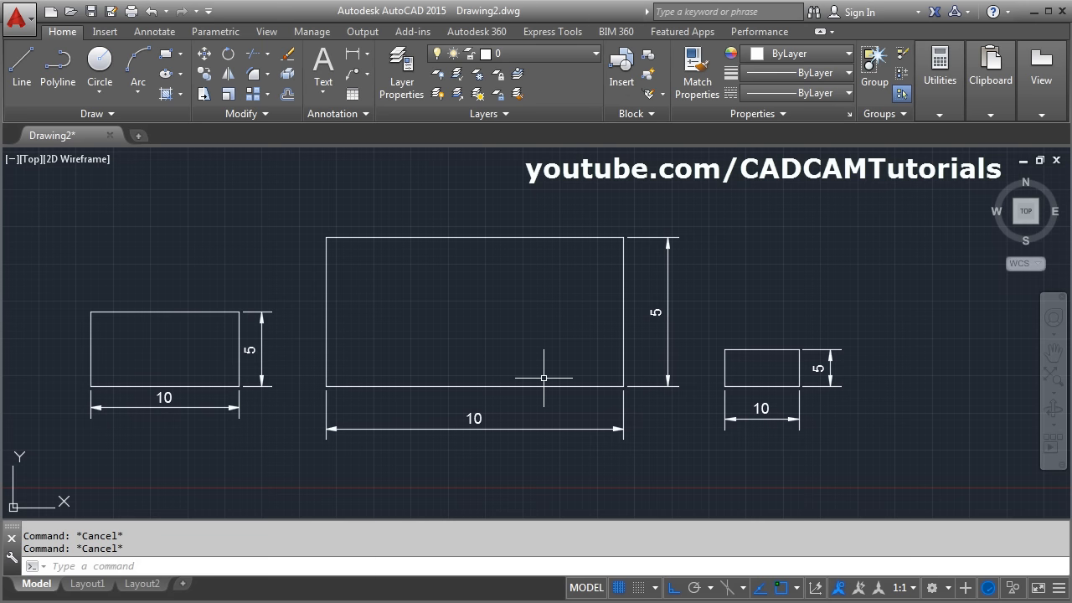
pyautogui.moveTo(601, 429)
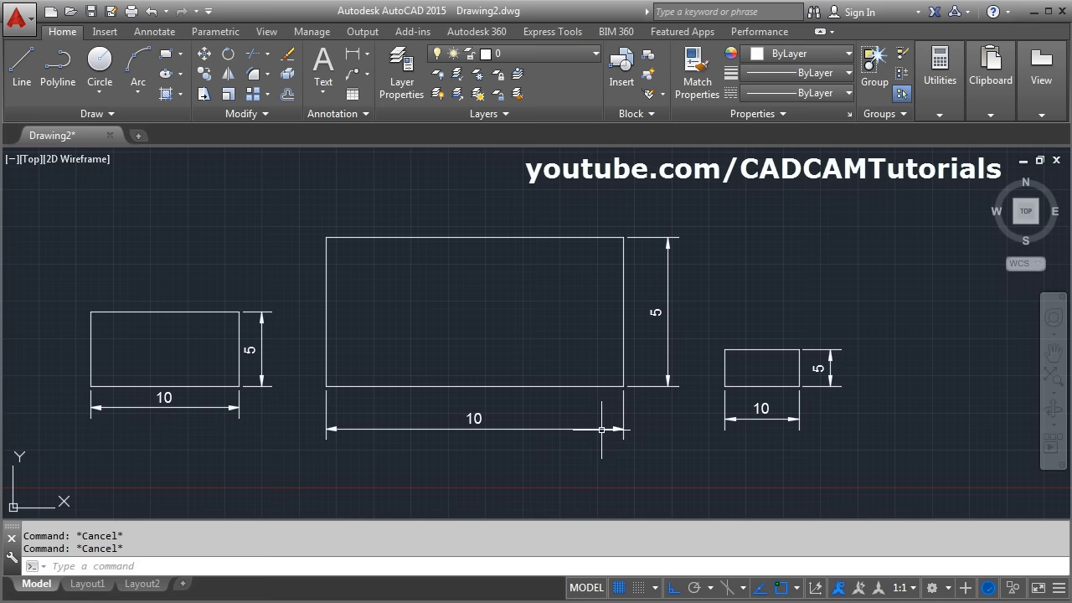
pyautogui.moveTo(662, 438)
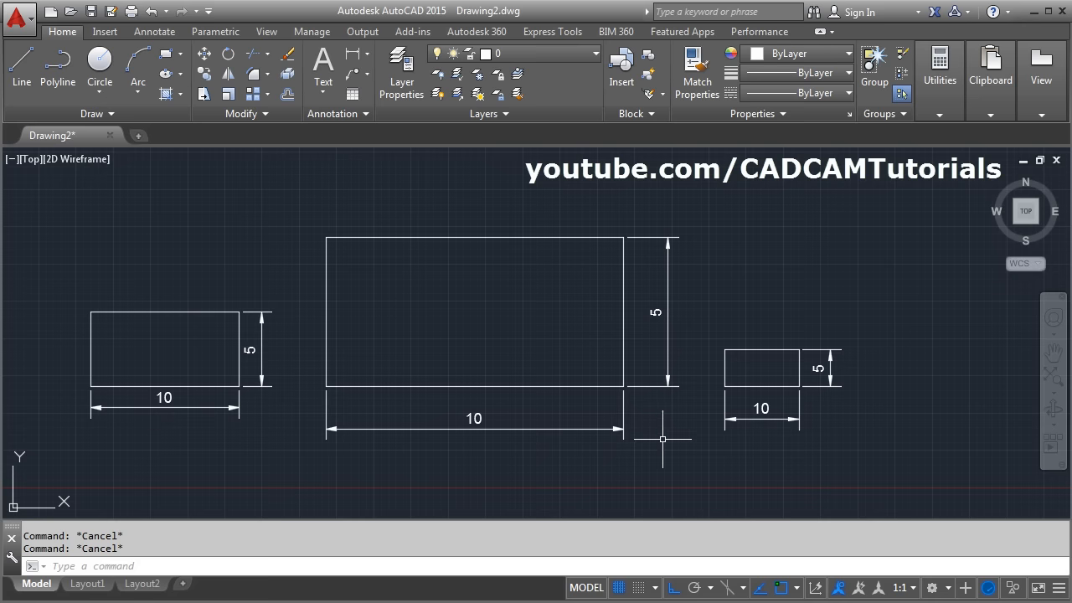